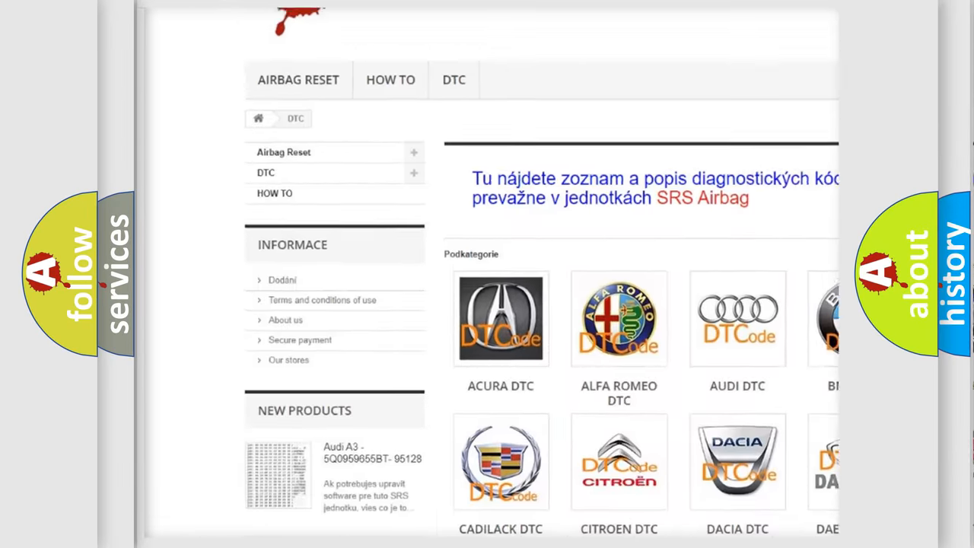
scroll("down", 3)
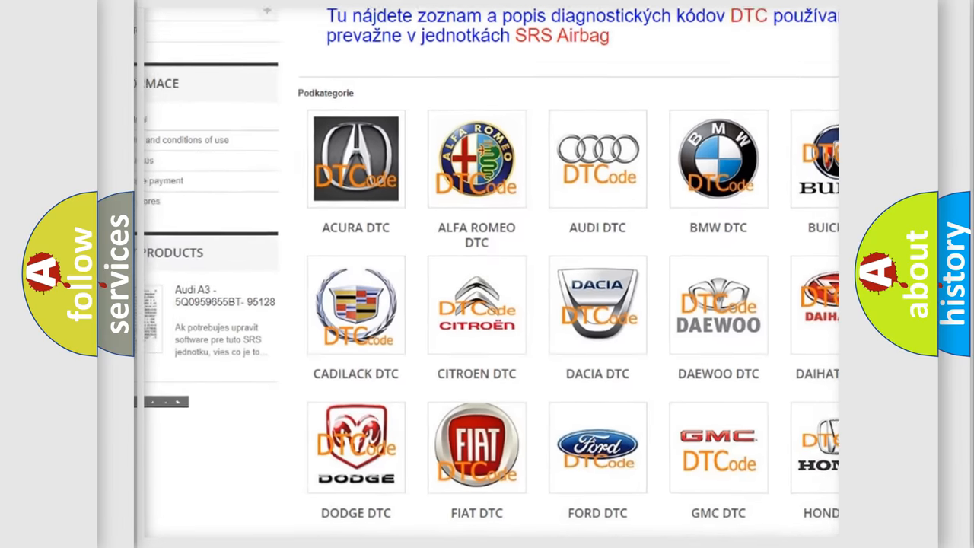
scroll("down", 3)
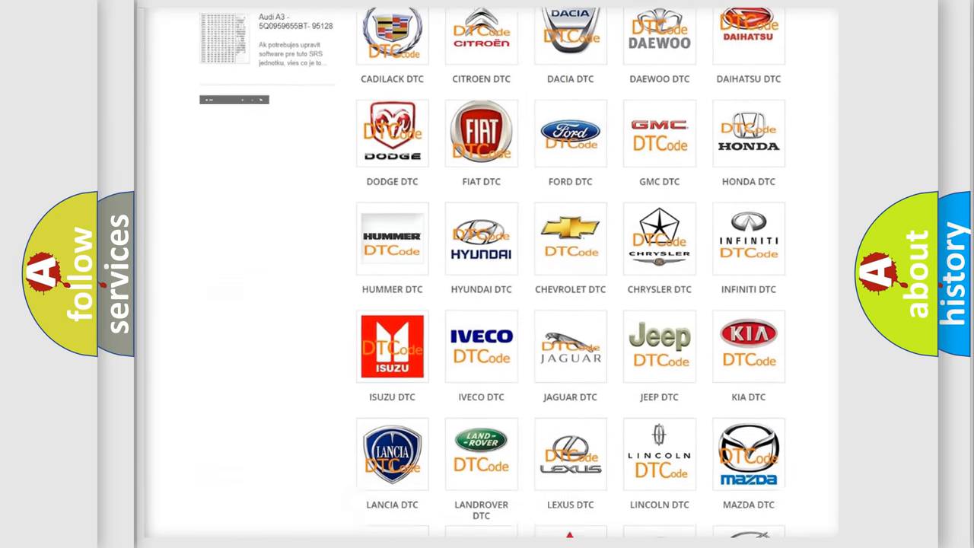
scroll("down", 3)
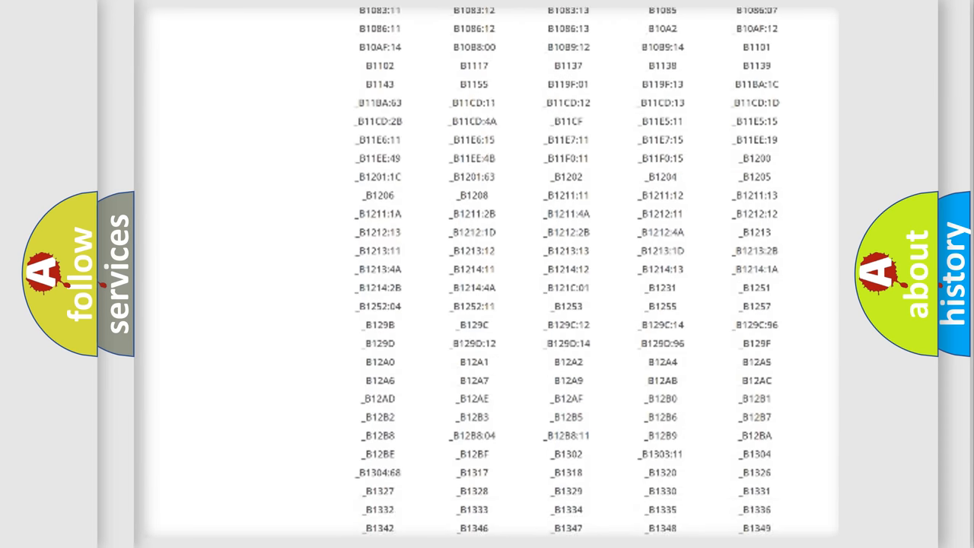
scroll("down", 3)
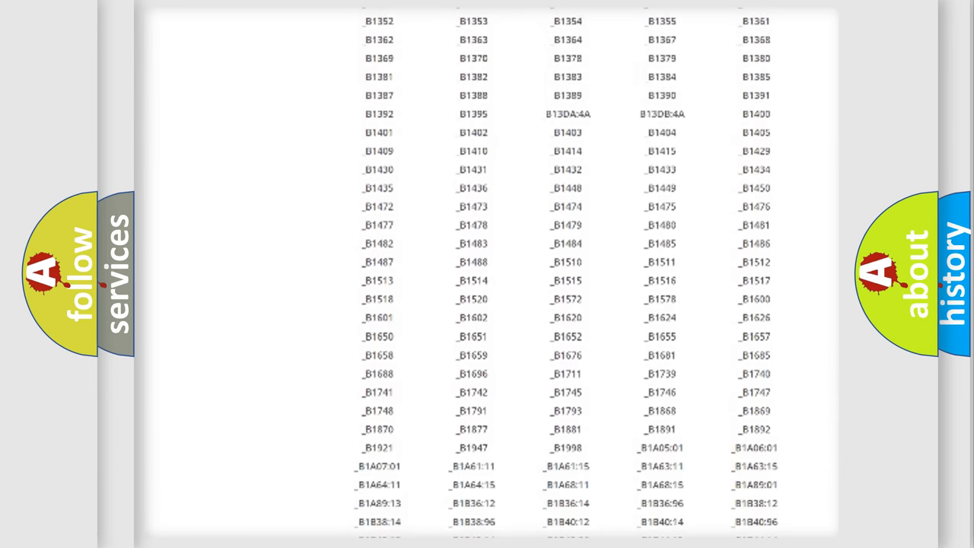